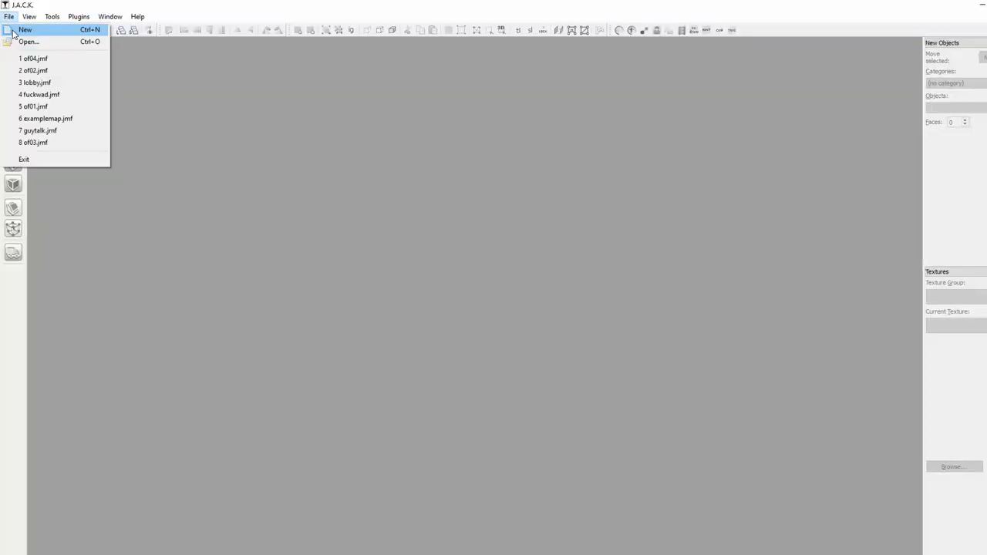
Create a new empty map, Map1, from the File menu
click(25, 30)
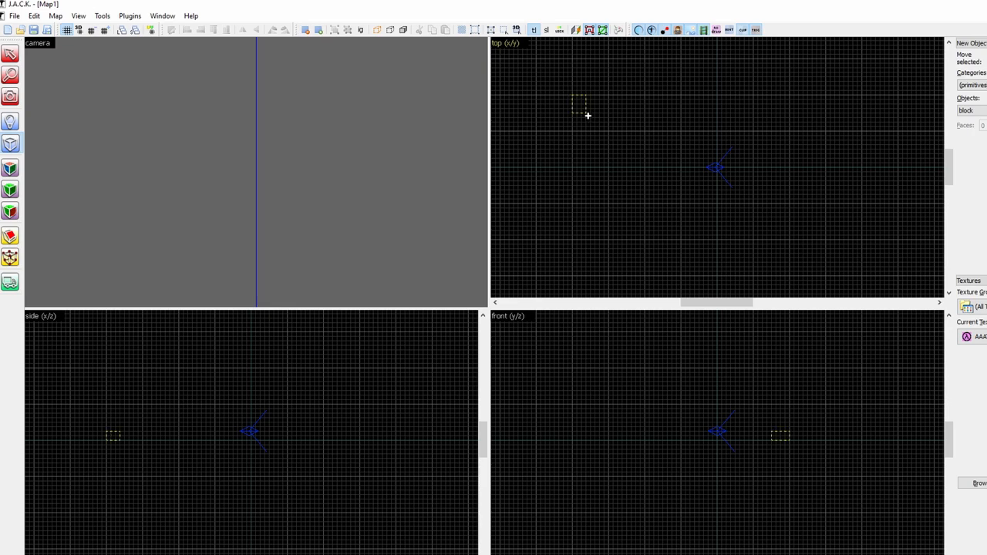
Draw a large box outline in the top view and create it as a solid block
drag(587, 115, 721, 279)
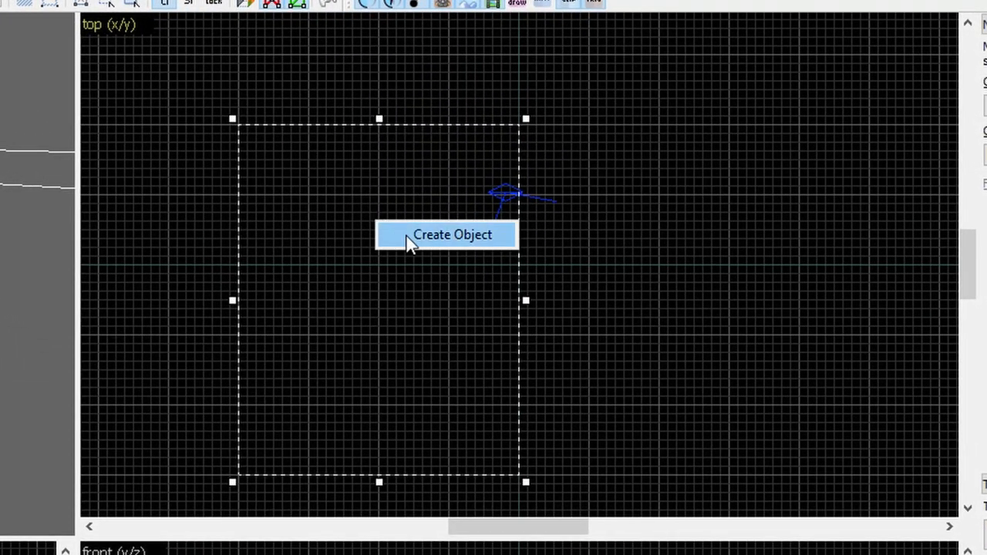
click(452, 234)
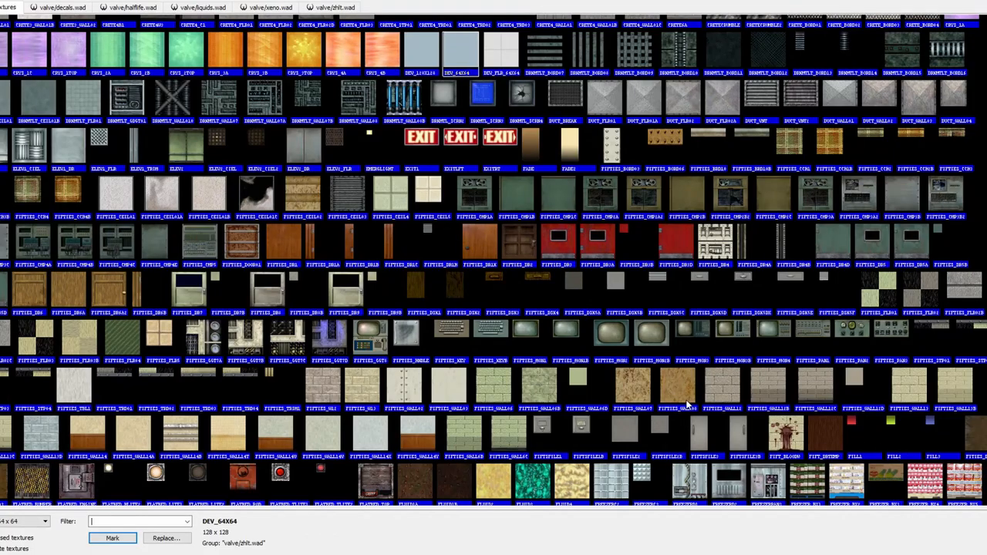
mouse_move(623, 386)
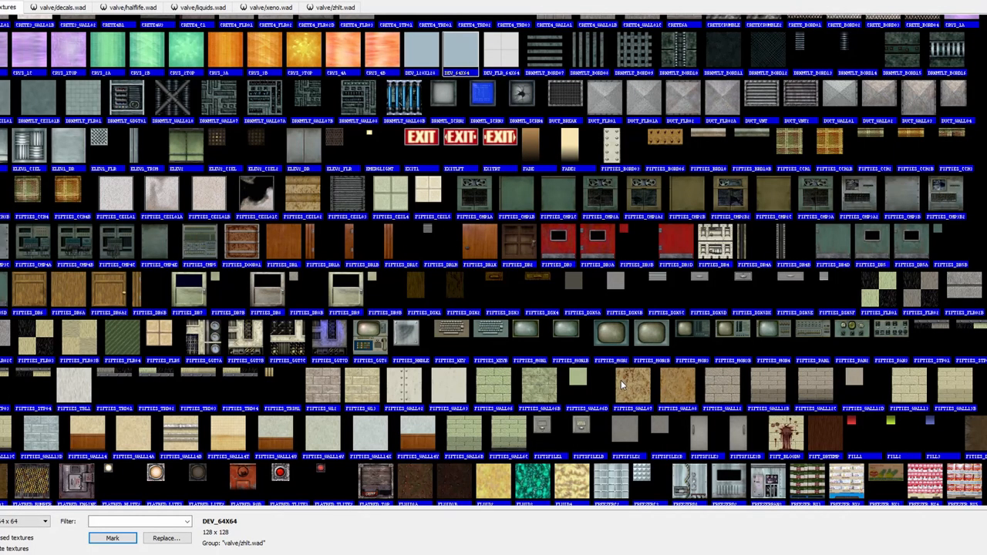
mouse_move(444, 414)
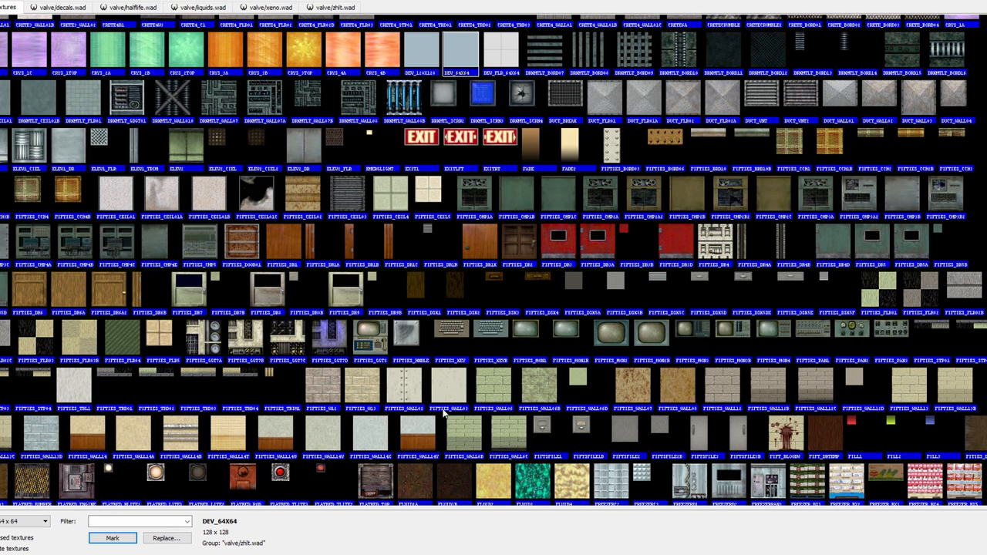
Filter the texture browser to floor textures using 'FLR'
text(FLR)
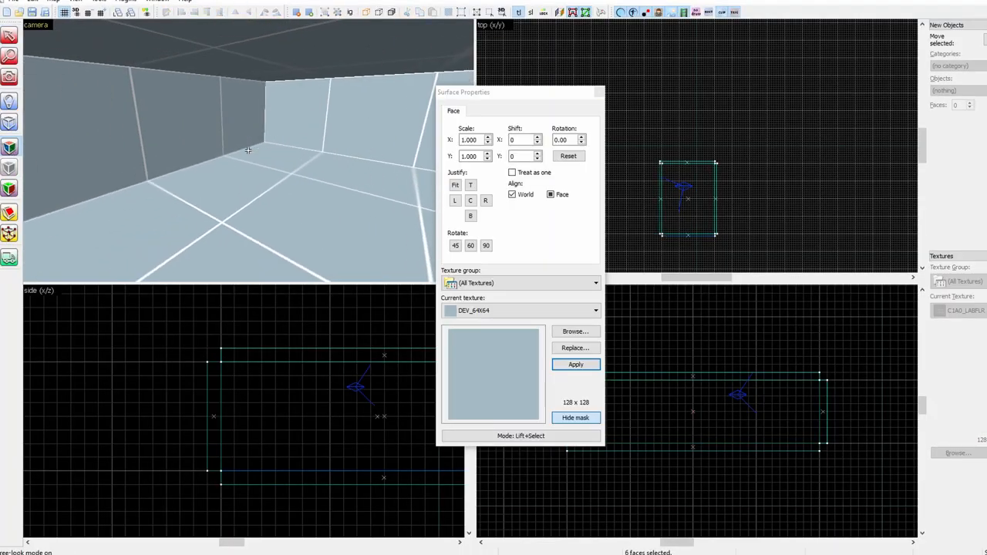
Apply the floor and brick wall textures, then Justify Fit the brick on two walls
click(575, 331)
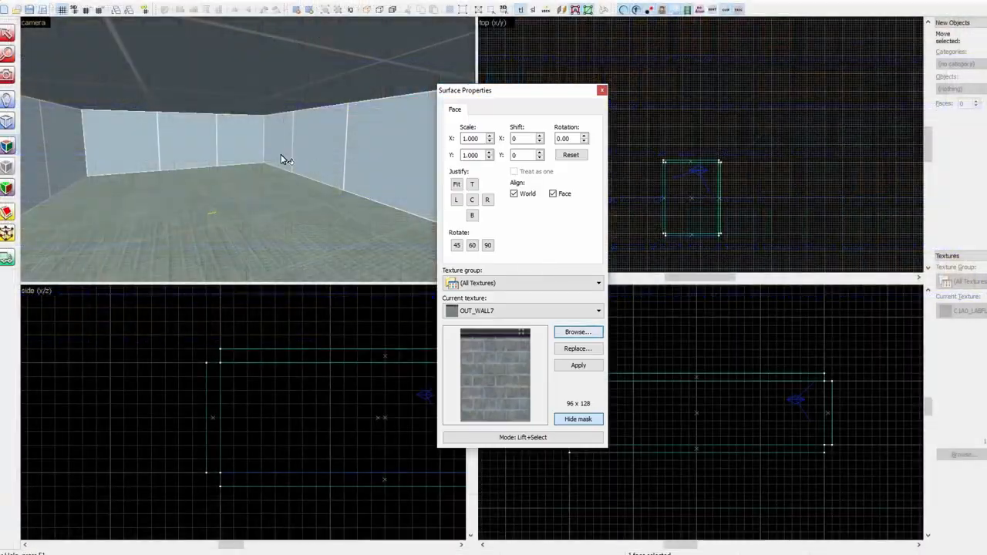
click(577, 331)
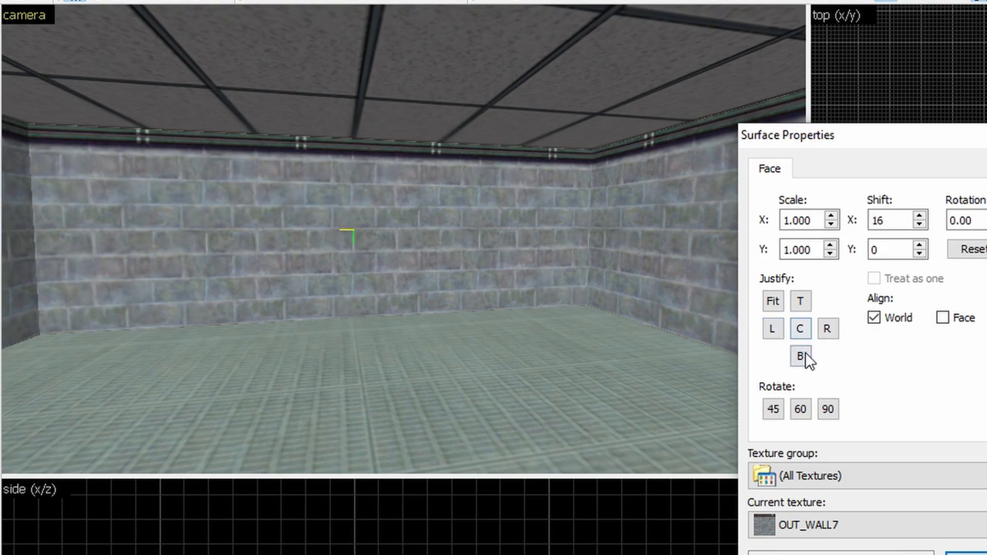
click(772, 301)
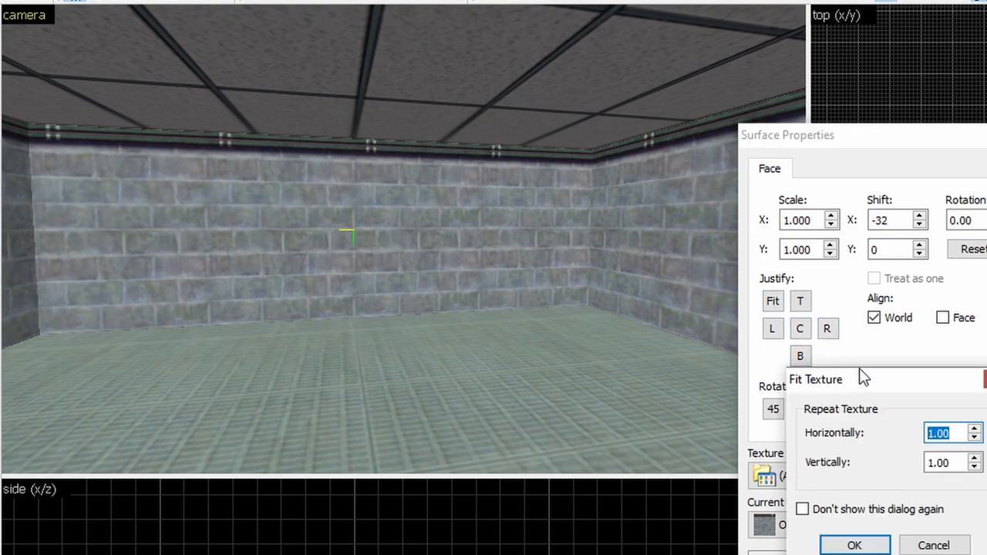
click(854, 544)
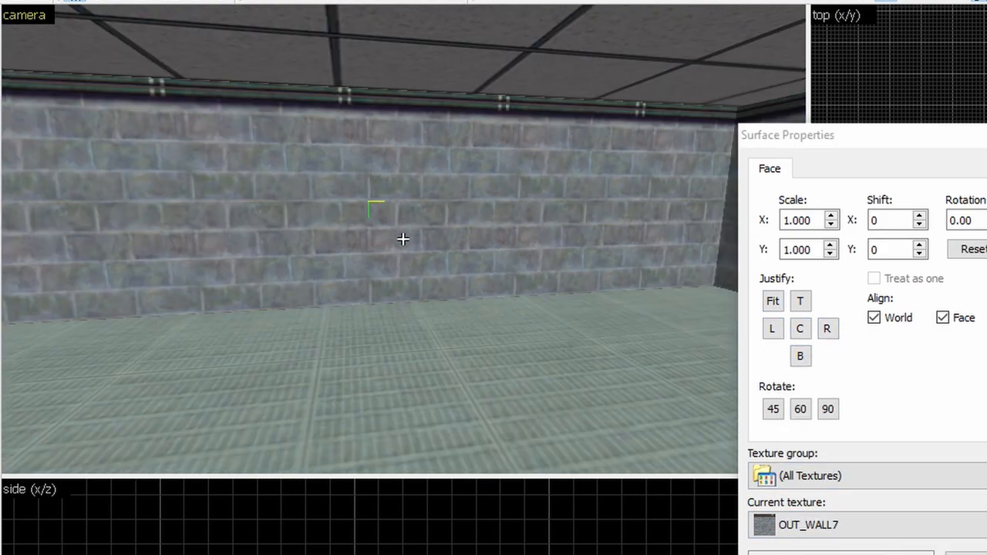
click(772, 301)
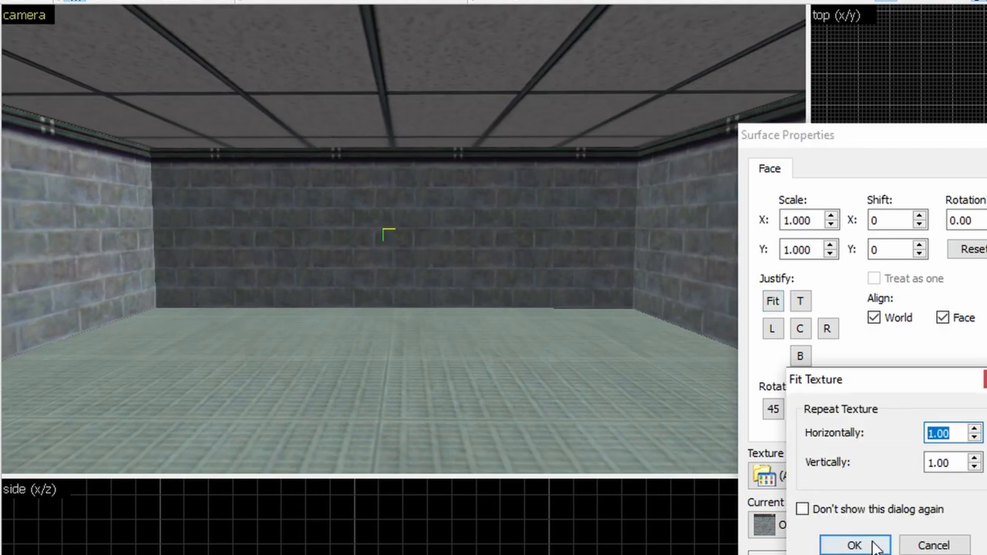
click(854, 545)
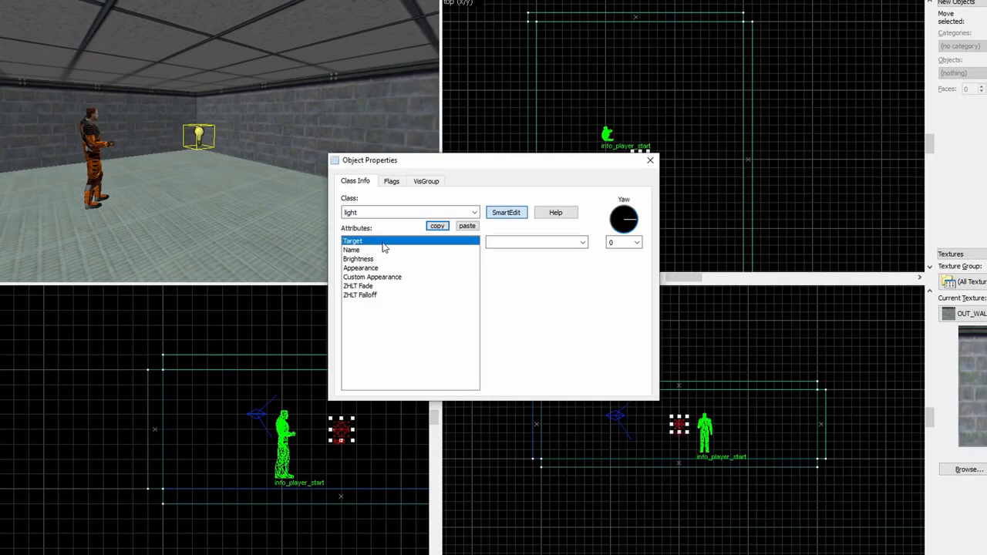
Set the light's Brightness colour to blue with Pick color
click(357, 258)
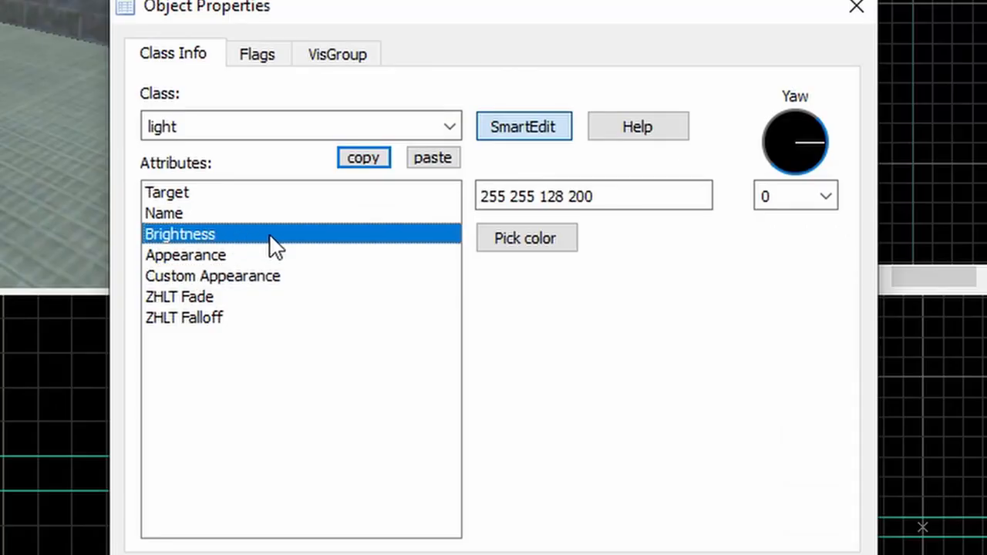
click(526, 237)
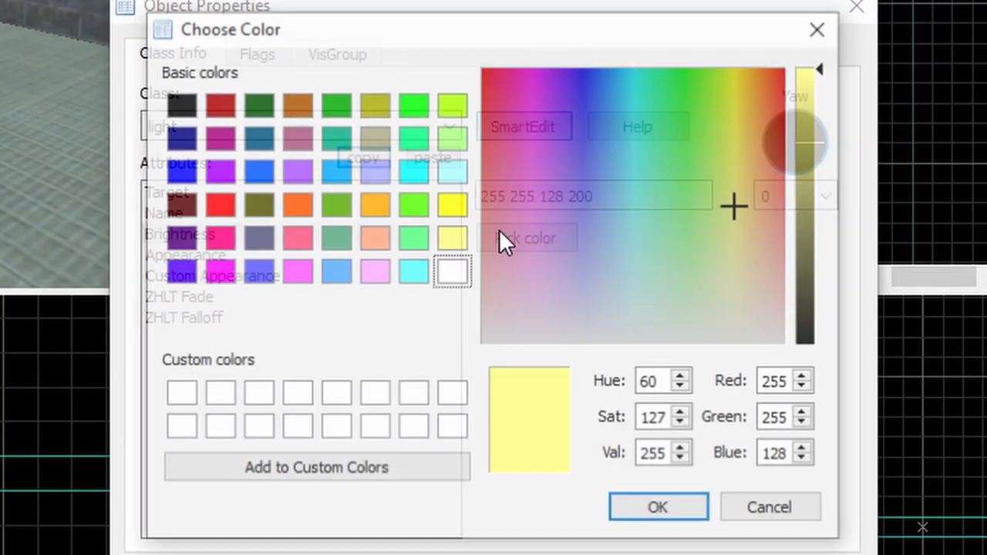
click(178, 171)
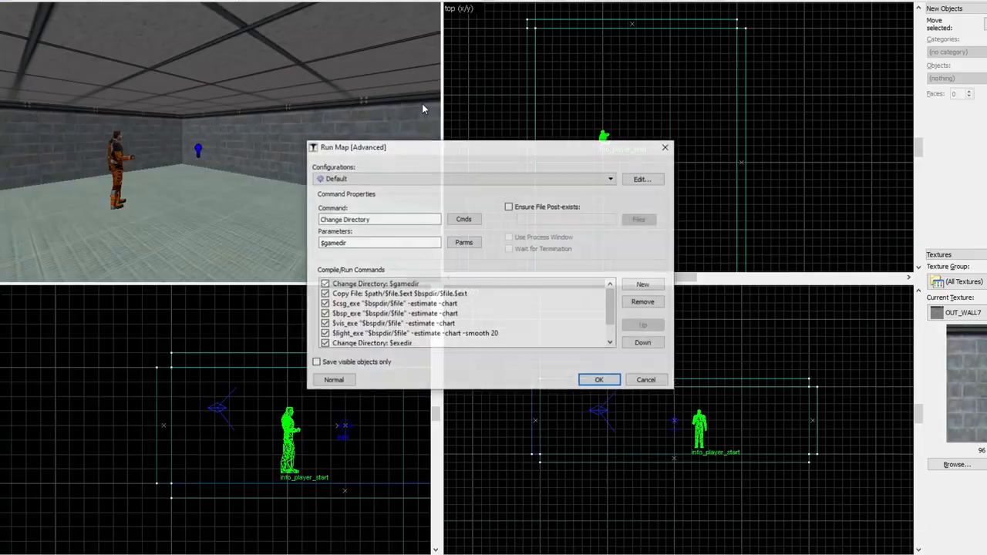
Compile with the Default configuration and launch Half-Life
click(599, 379)
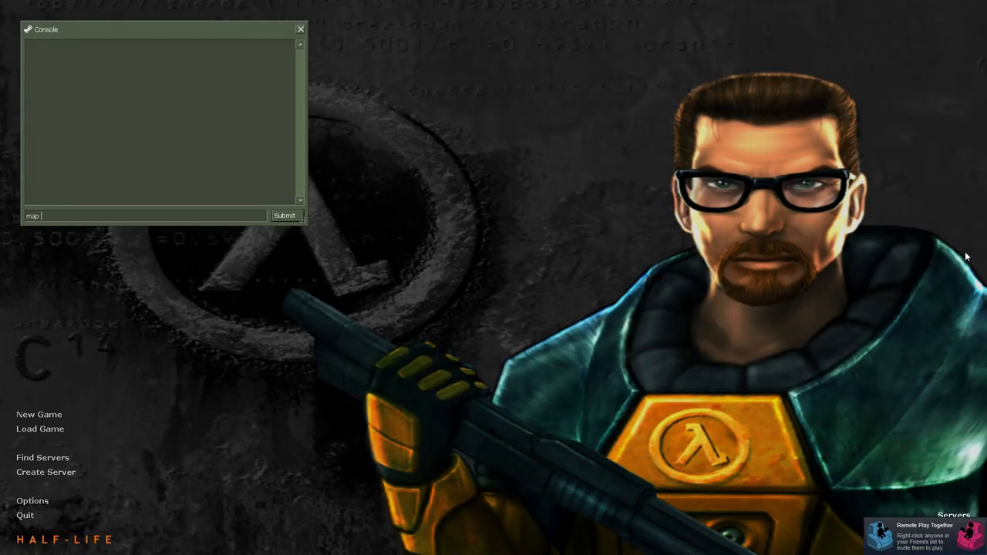
Submit the map command in the Half-Life console to load the compiled room
click(647, 547)
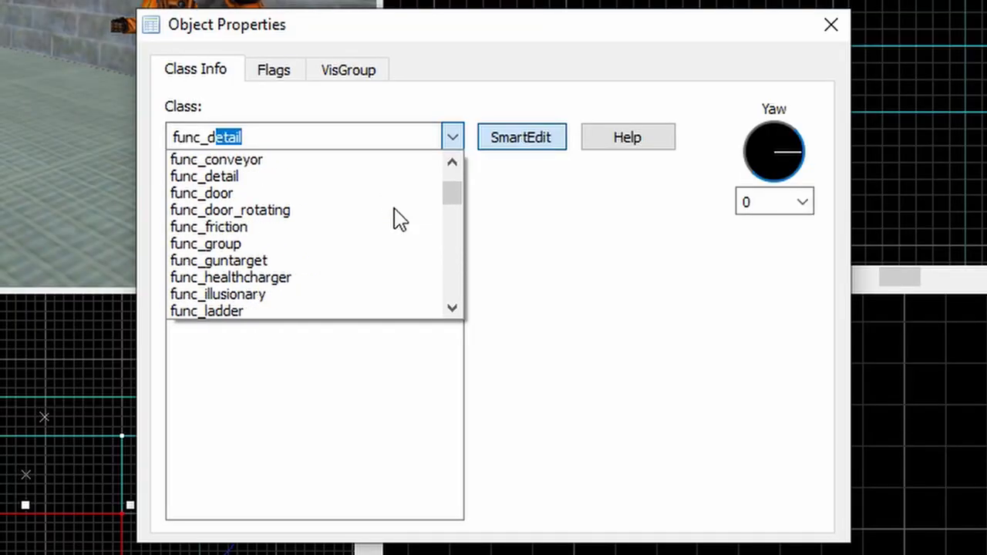
Make the door block a func_door with its Yaw set to Up
click(201, 193)
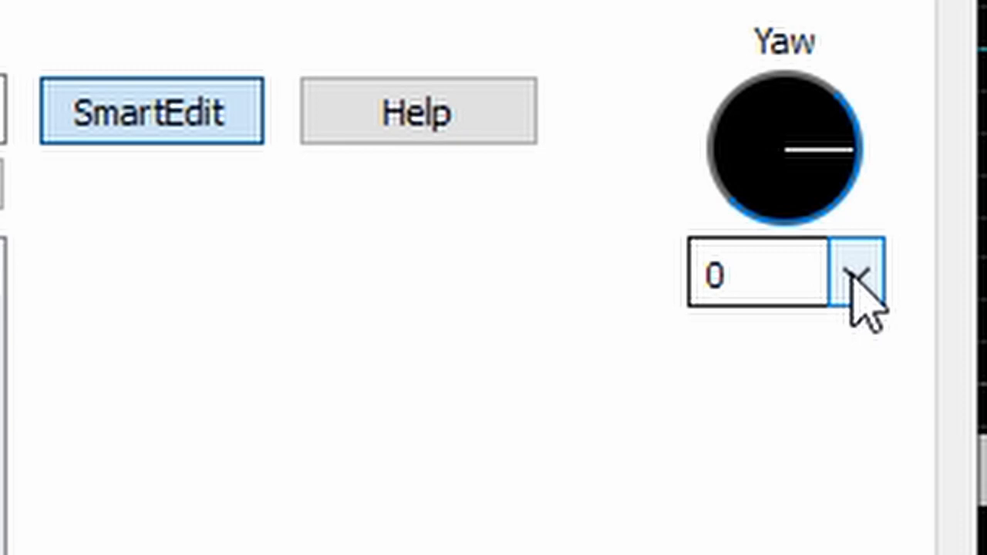
text(Up)
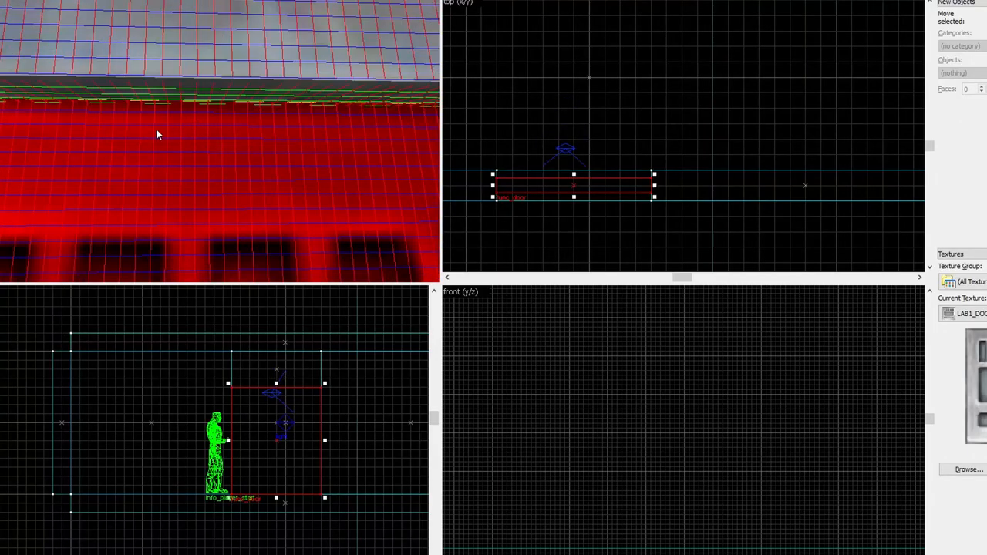
double_click(573, 186)
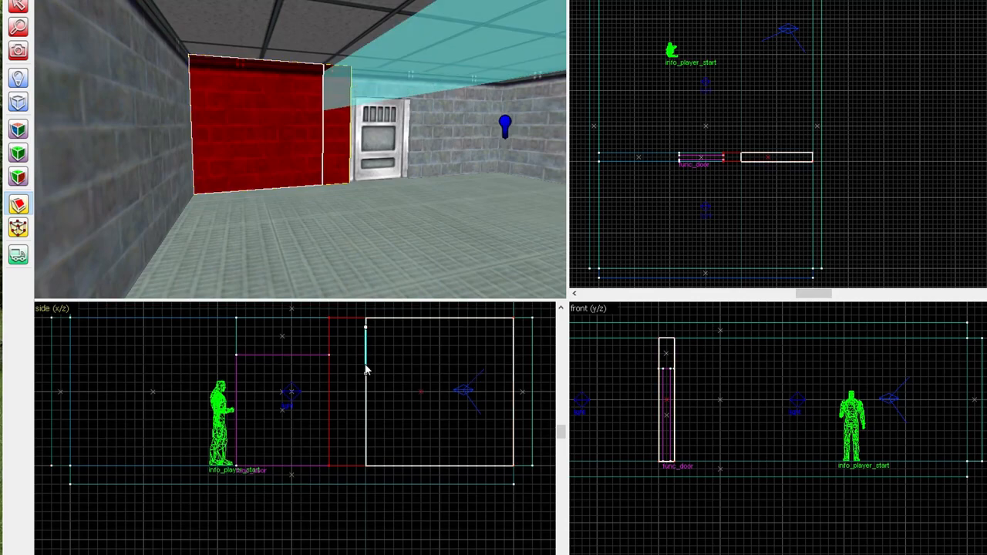
mouse_move(53, 210)
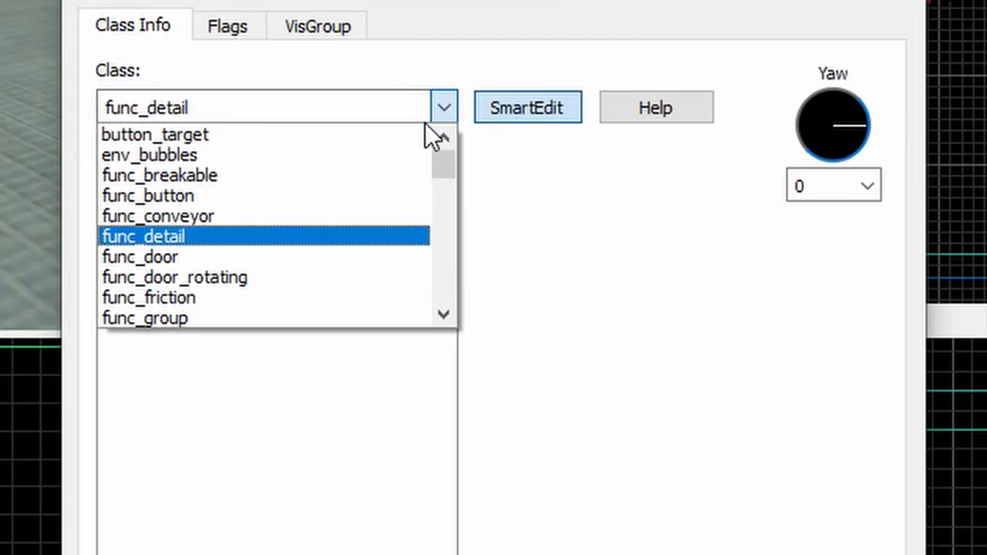
Make the block a func_breakable with Metal as its material
click(159, 175)
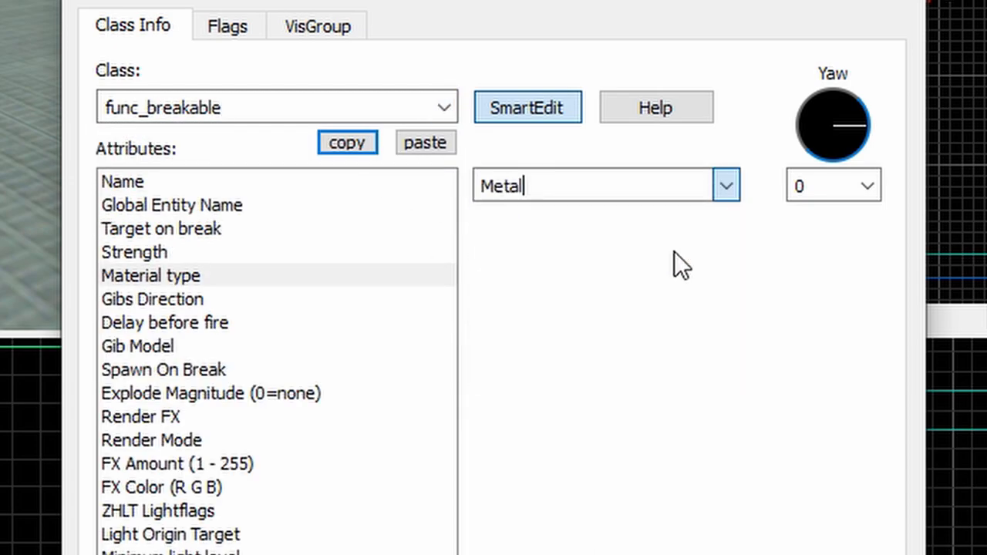
click(723, 186)
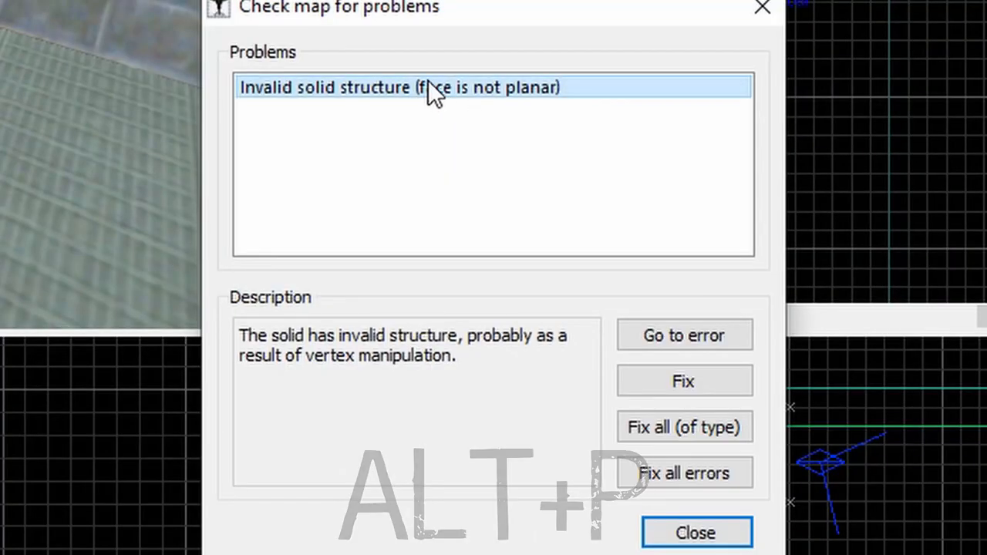
Select the Invalid solid structure entry in the map check results
click(683, 380)
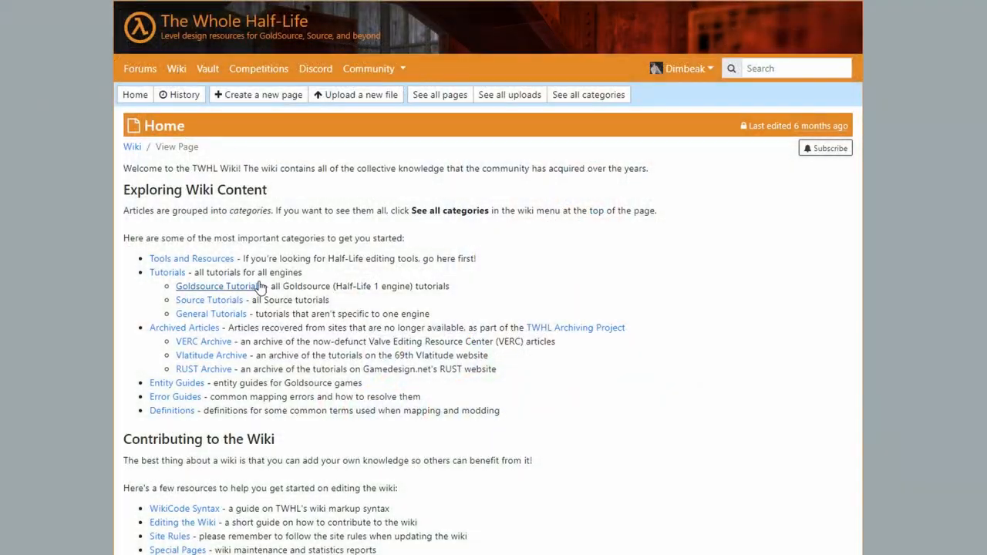
Open the Goldsource Tutorials category from the TWHL wiki Home page
click(216, 286)
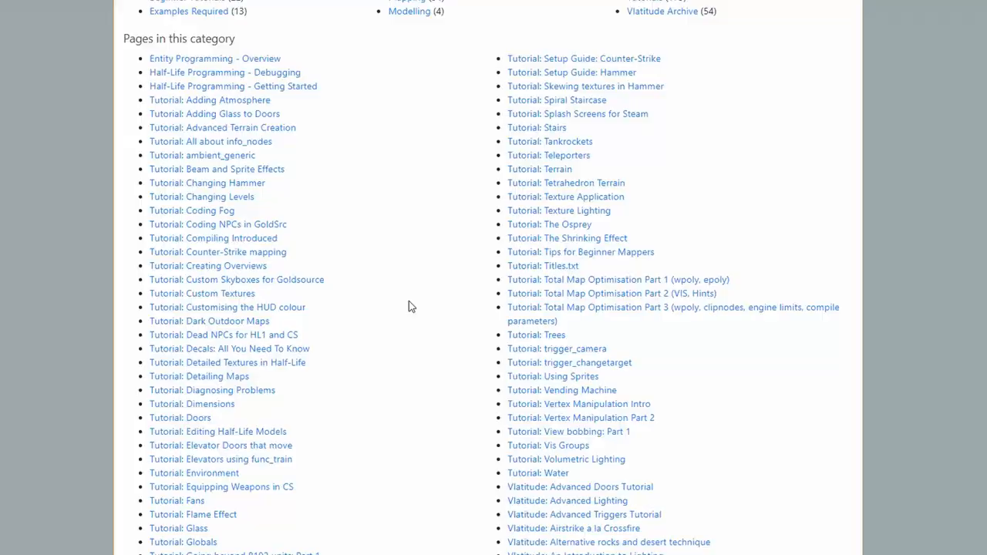